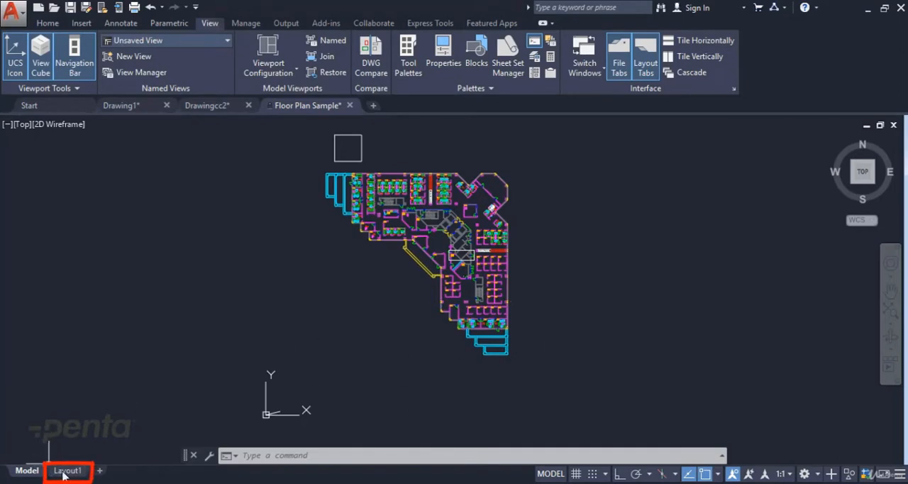
pyautogui.moveTo(66, 470)
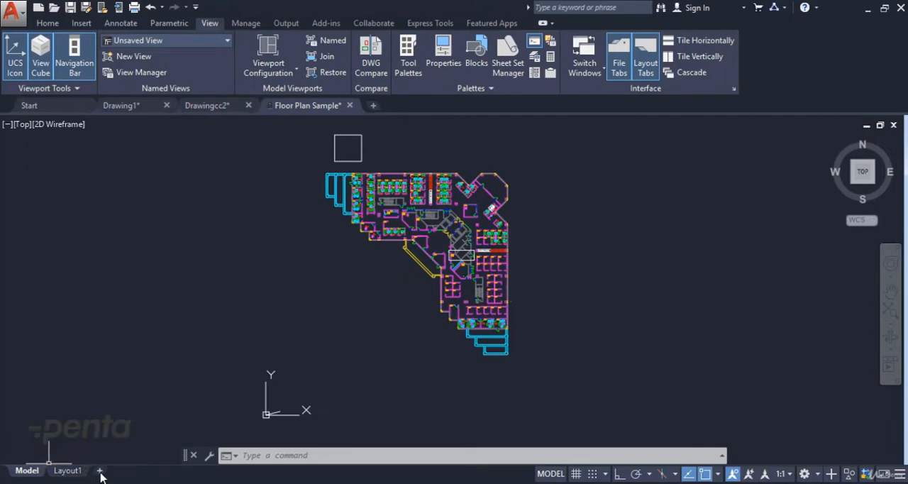
# Create a new Layout2 sheet, then switch to the Layout1 floor plan sheet
pyautogui.click(100, 471)
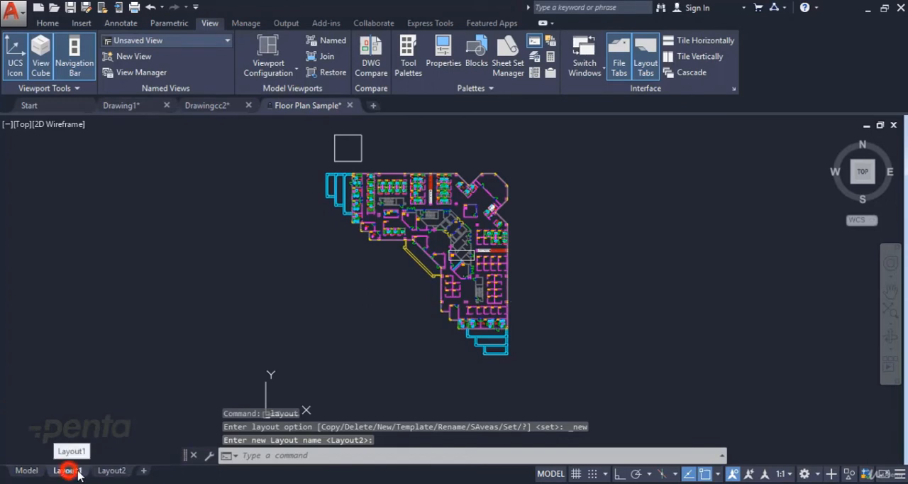
pyautogui.click(68, 471)
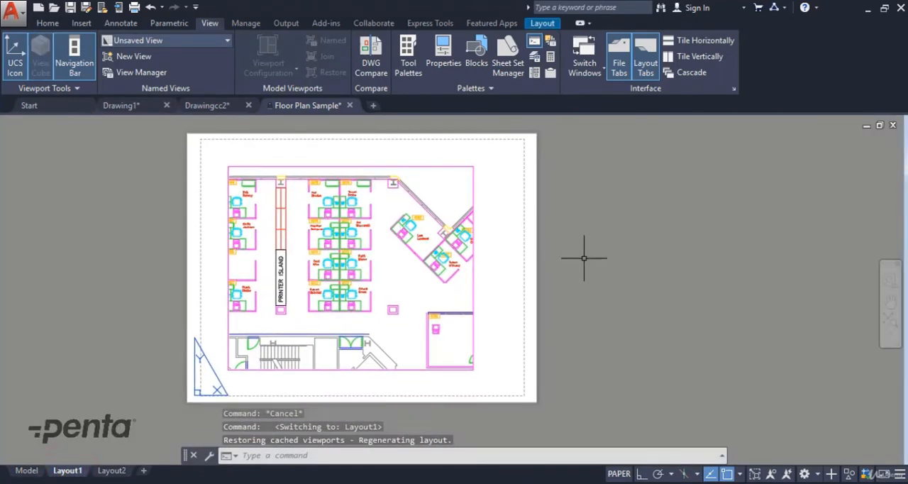
# Adjust the Layout1 viewport, add a smaller second viewport, and compare with Layout2
pyautogui.doubleClick(380, 237)
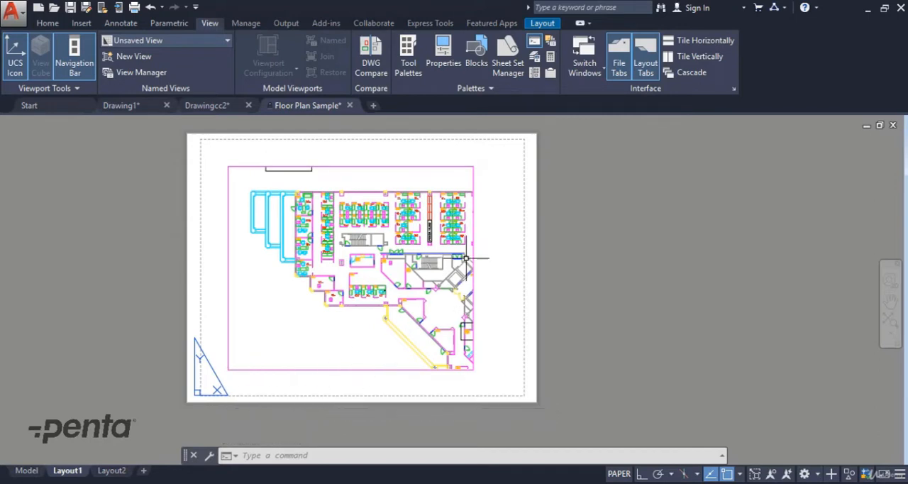
pyautogui.moveTo(192, 154)
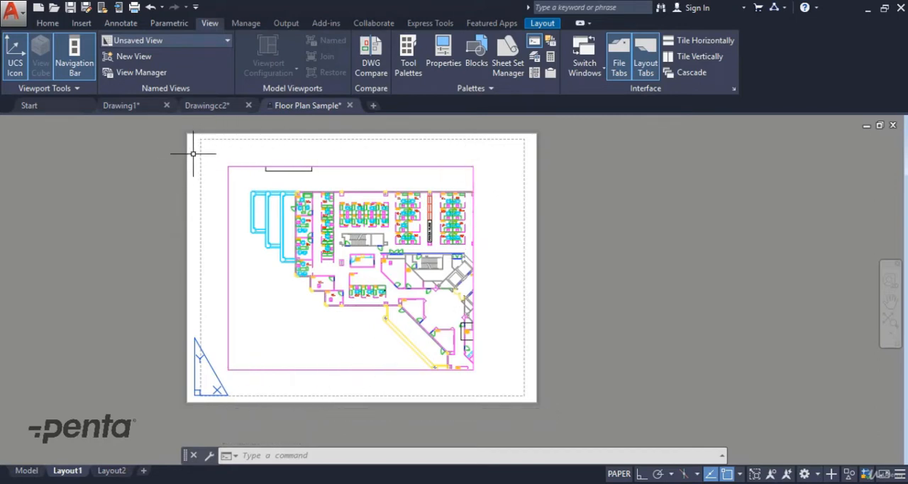
pyautogui.moveTo(202, 155)
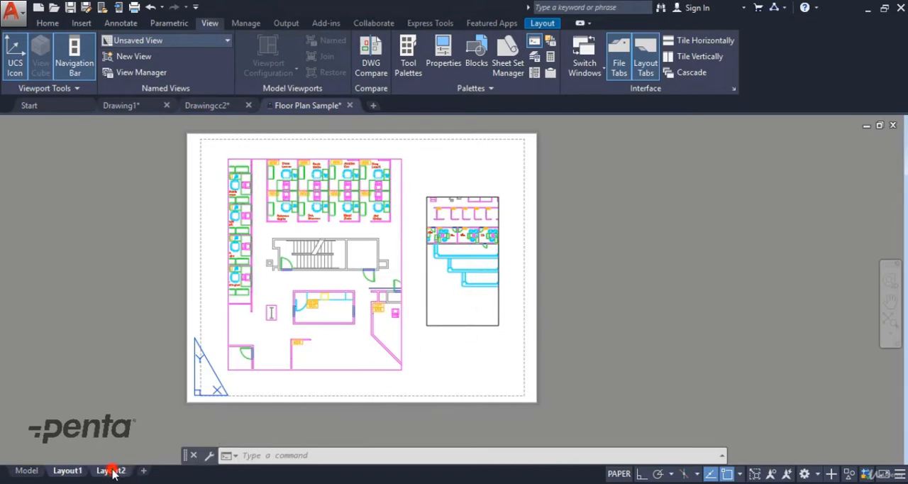
pyautogui.click(110, 470)
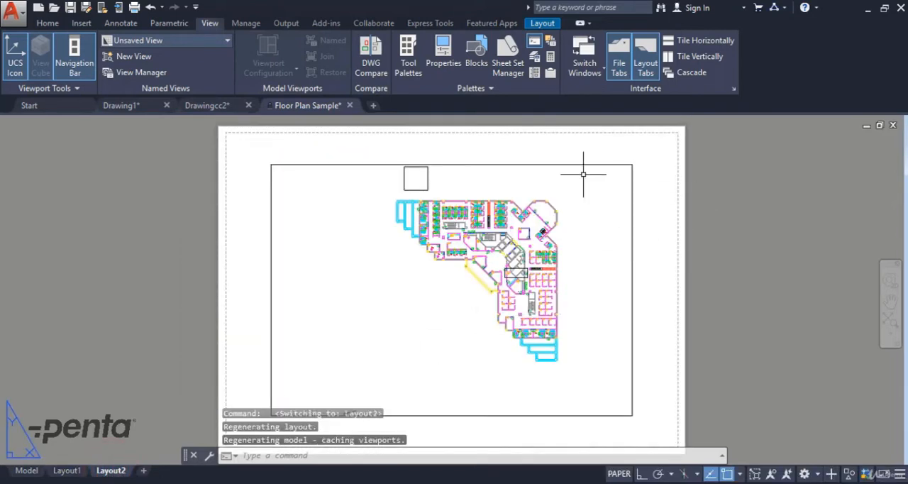
pyautogui.click(66, 470)
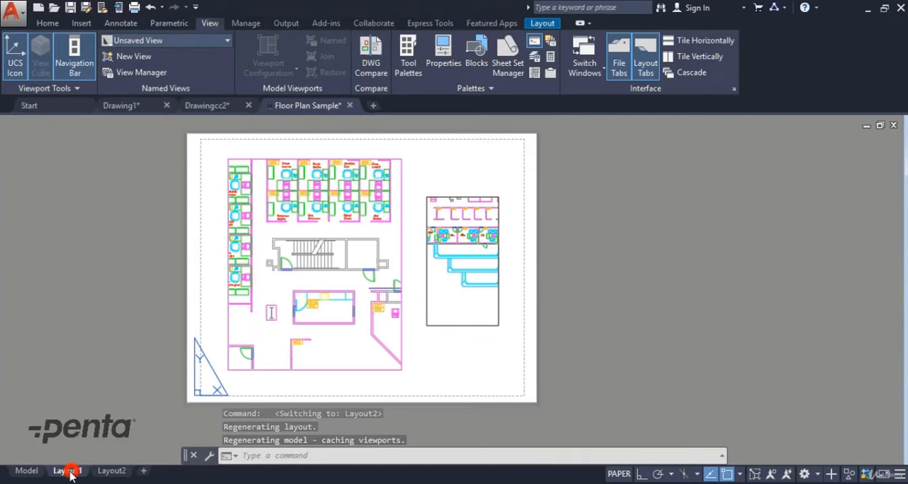
pyautogui.rightClick(67, 470)
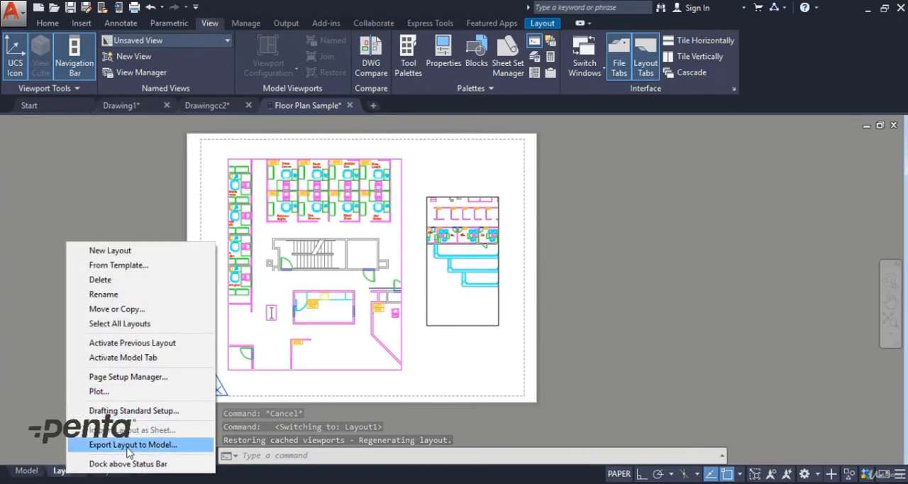
pyautogui.click(133, 444)
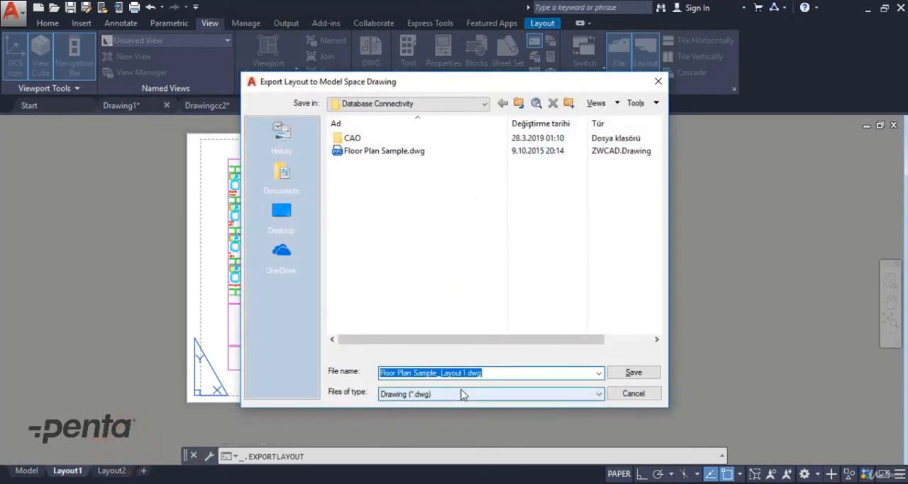
pyautogui.click(632, 393)
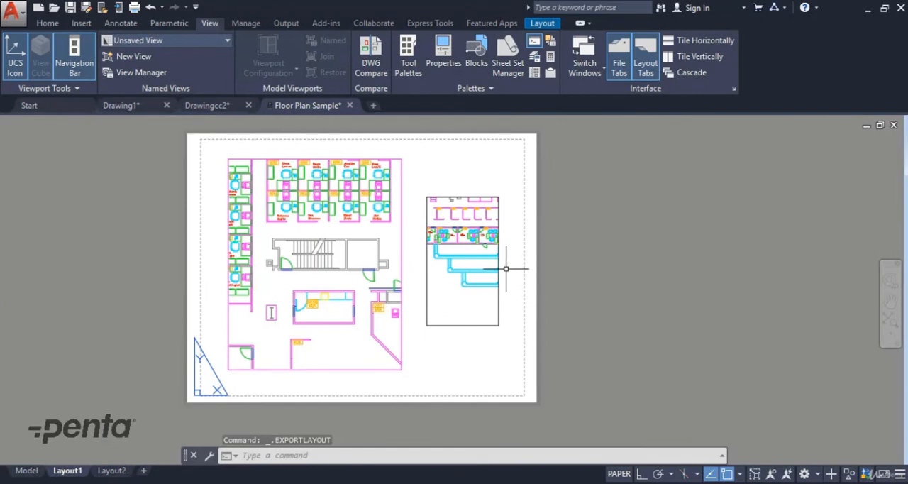
# Rename the Layout1 tab to a custom name and review its tab options
pyautogui.rightClick(67, 470)
pyautogui.write('Tuncay1')
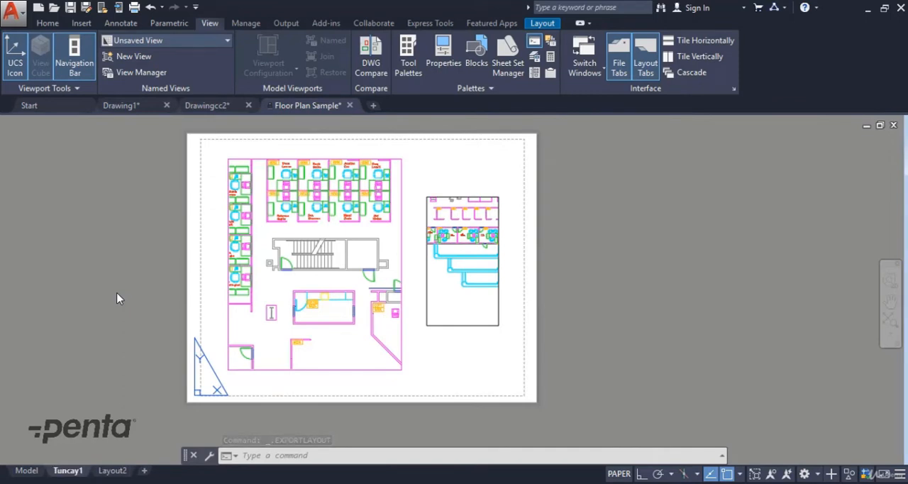
pyautogui.rightClick(68, 471)
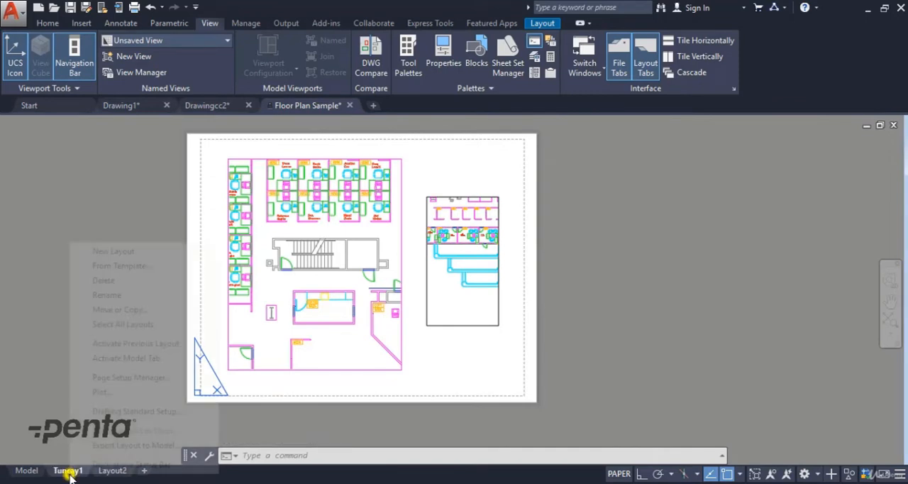
pyautogui.moveTo(104, 281)
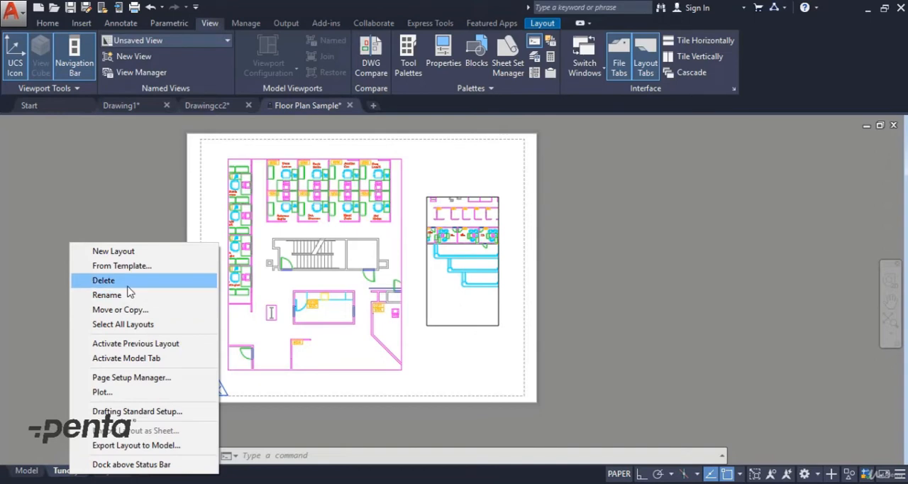
pyautogui.moveTo(25, 355)
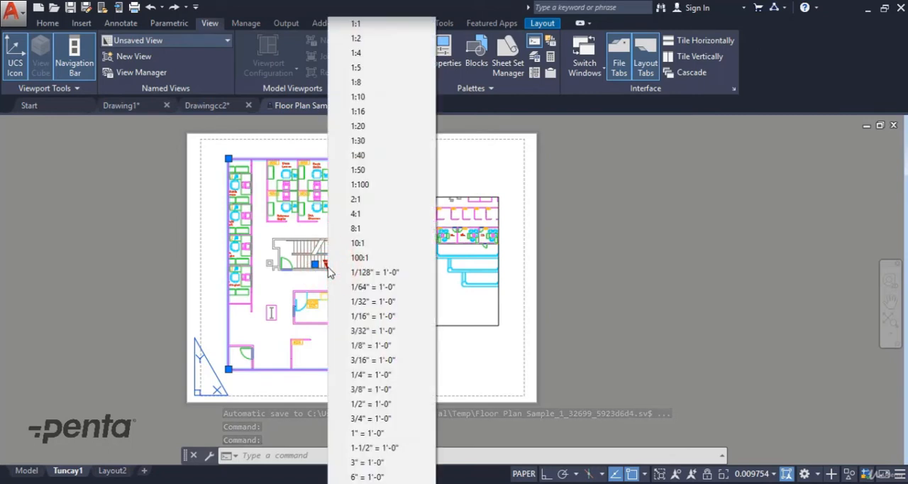
pyautogui.moveTo(362, 126)
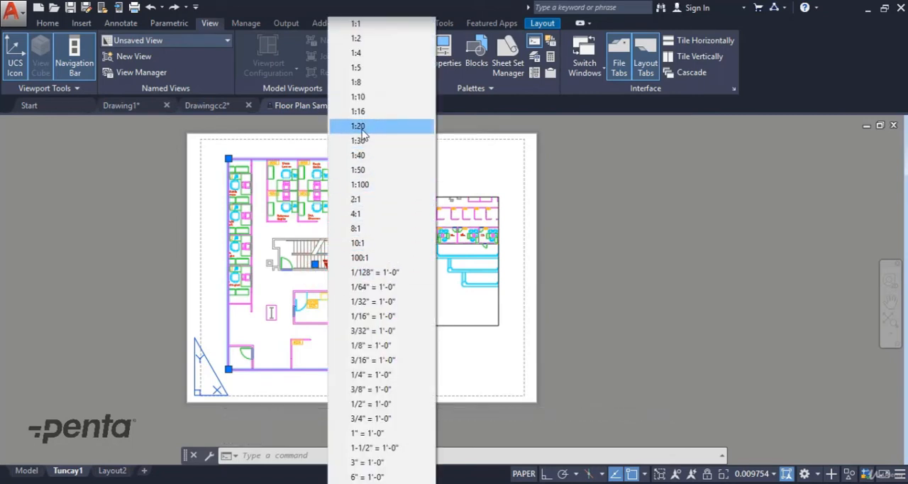
# Set the large left viewport to a 1:30 scale
pyautogui.click(357, 140)
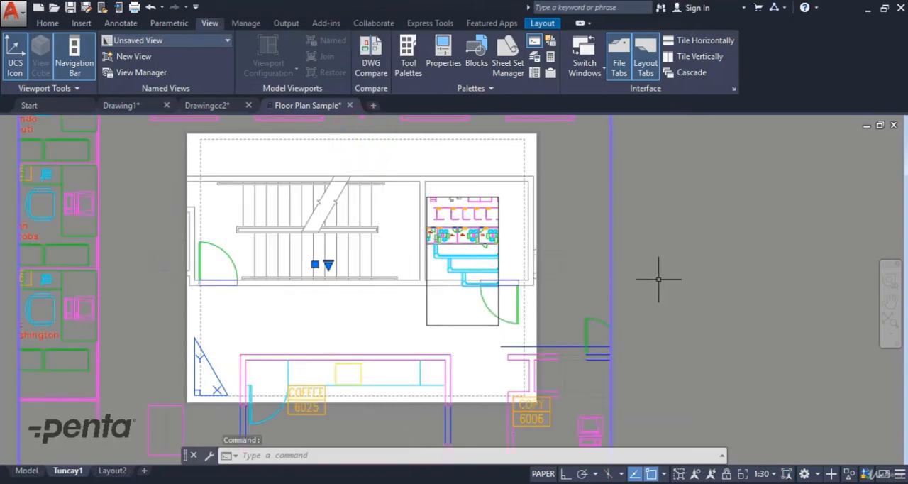
pyautogui.moveTo(348, 282)
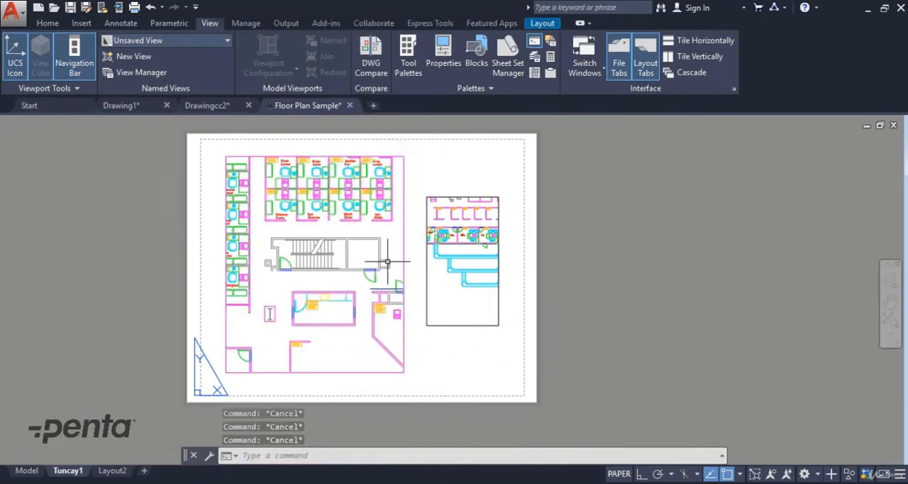
pyautogui.moveTo(450, 294)
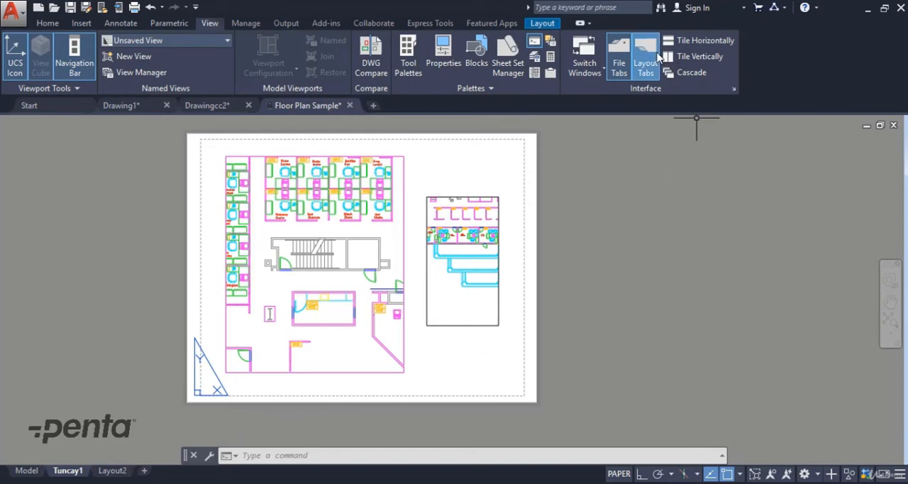
# Toggle Layout Tabs off and back on, then view the whole plan in the Model tab
pyautogui.click(644, 56)
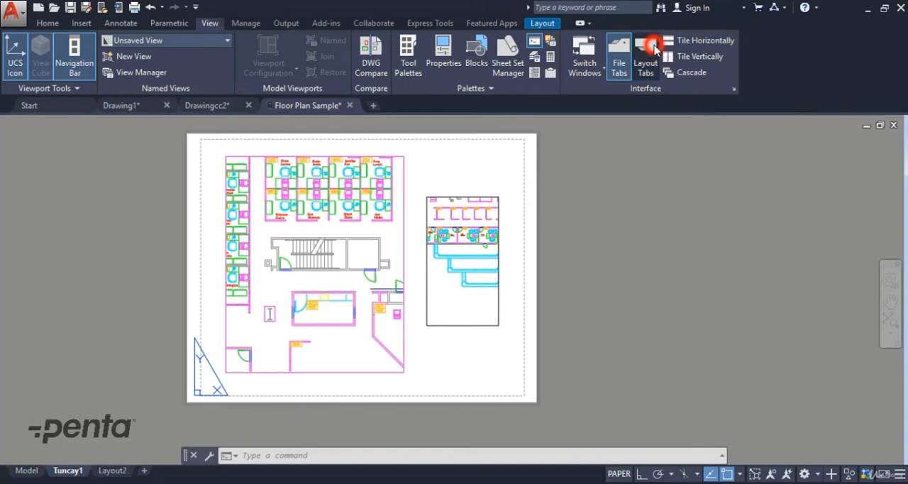
pyautogui.click(645, 54)
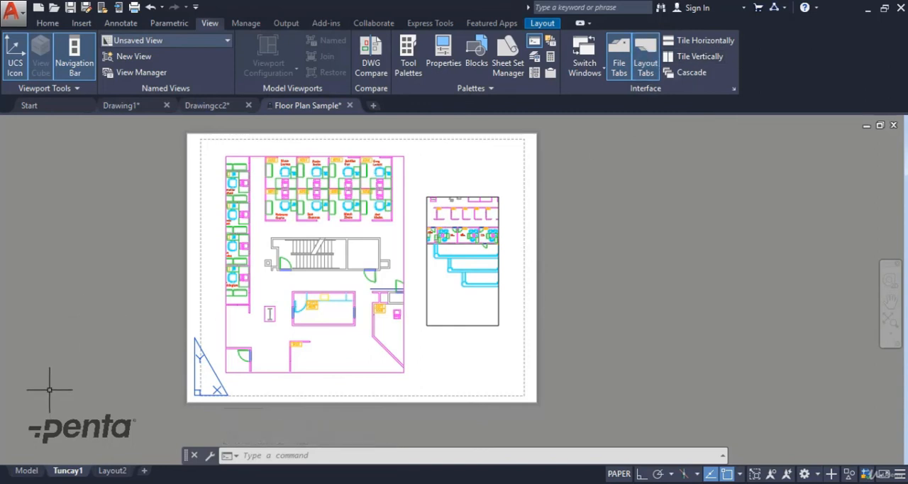
pyautogui.click(26, 470)
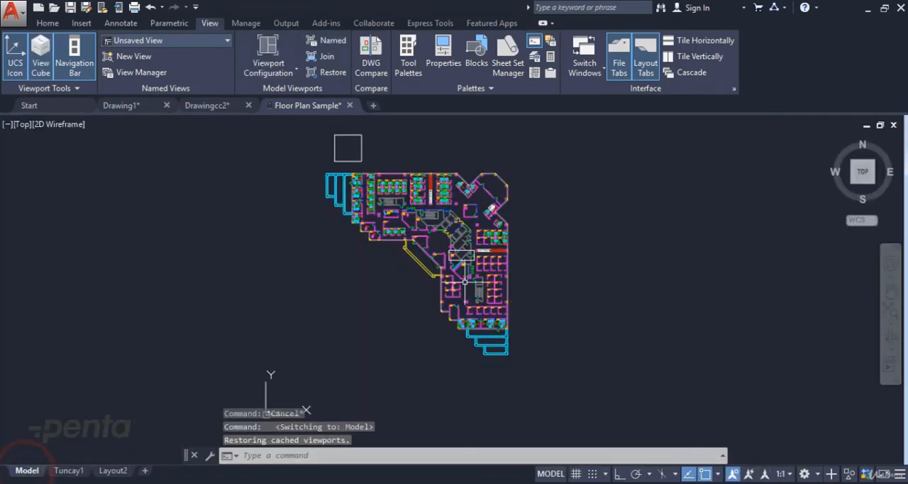
pyautogui.moveTo(613, 246)
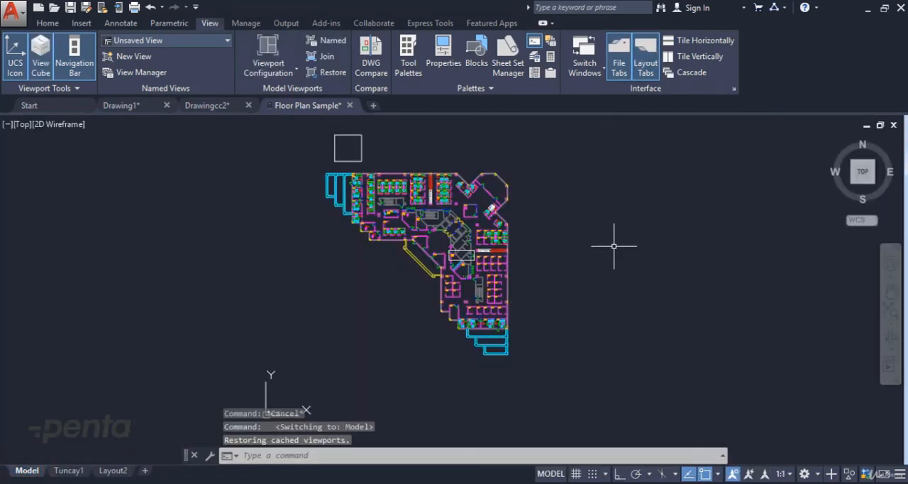